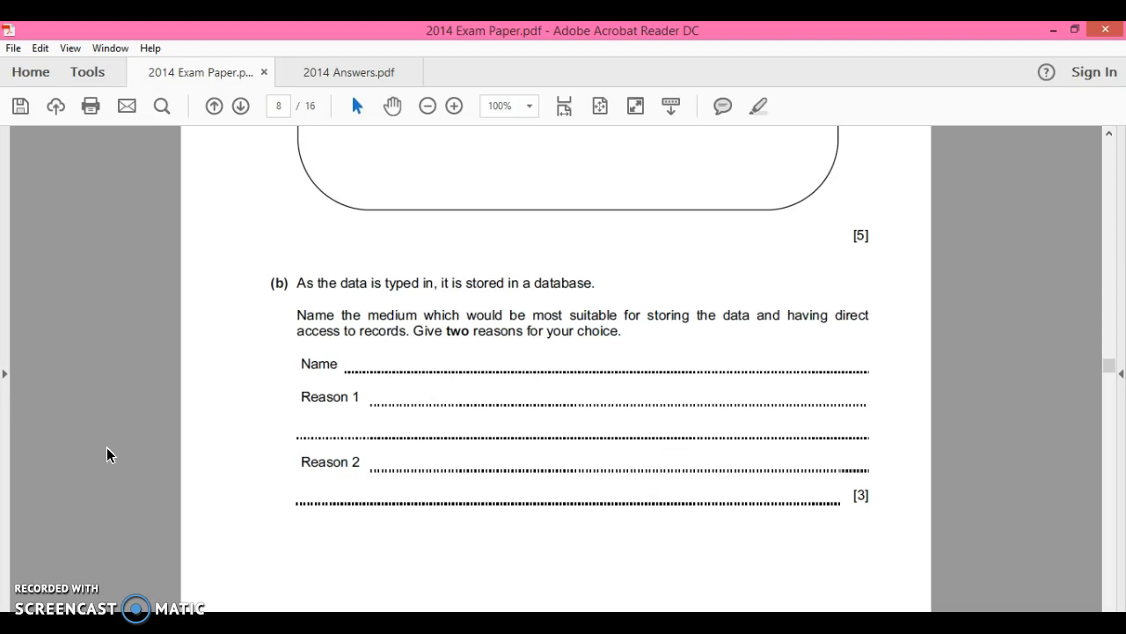
pyautogui.moveTo(710, 129)
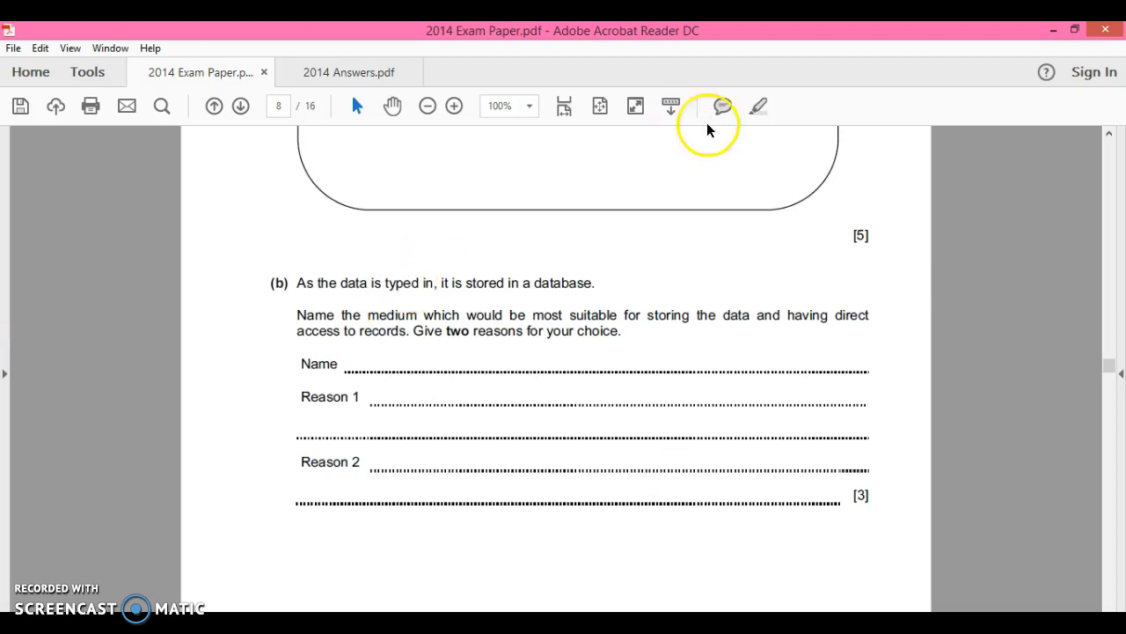
# Highlight 'storing' and 'medium' in question (b) of the 2014 exam paper in yellow
pyautogui.click(759, 106)
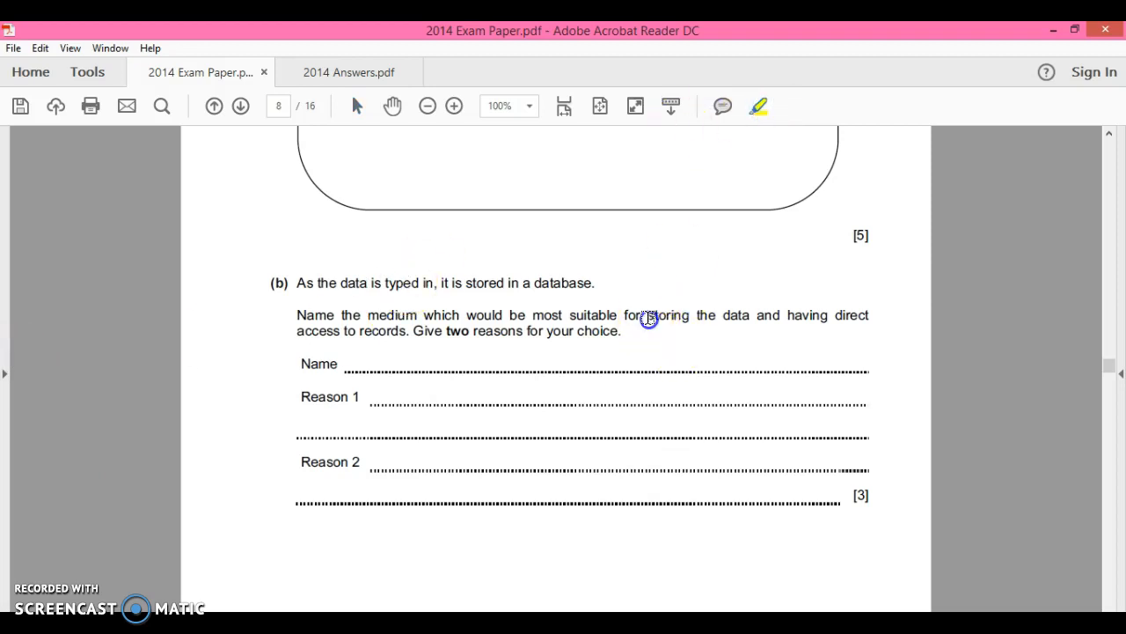
pyautogui.doubleClick(668, 315)
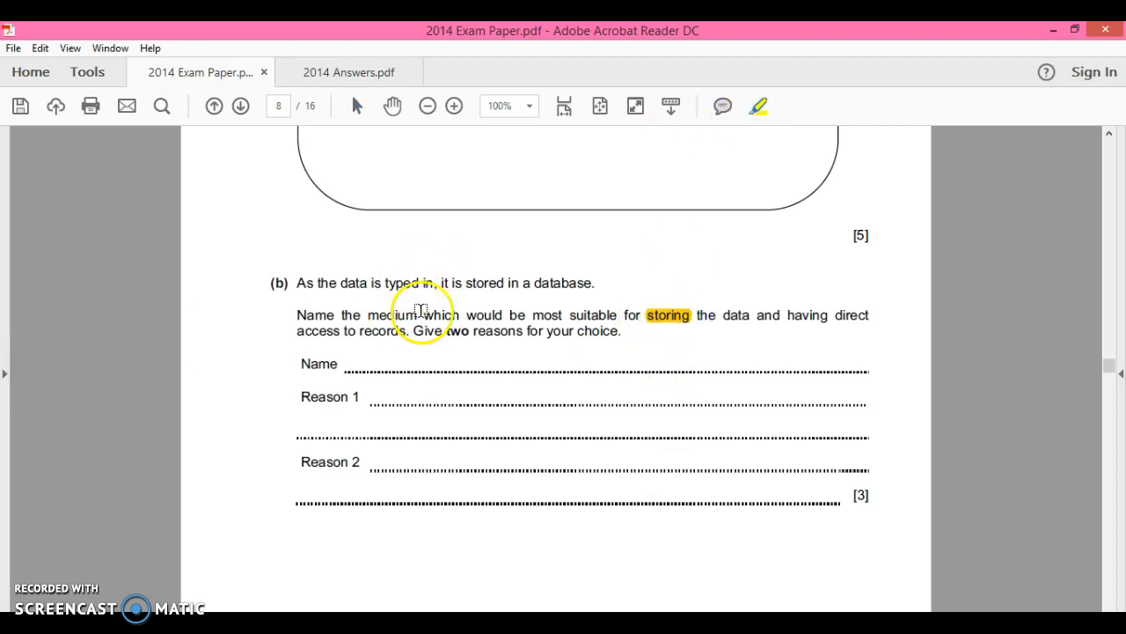
pyautogui.doubleClick(396, 315)
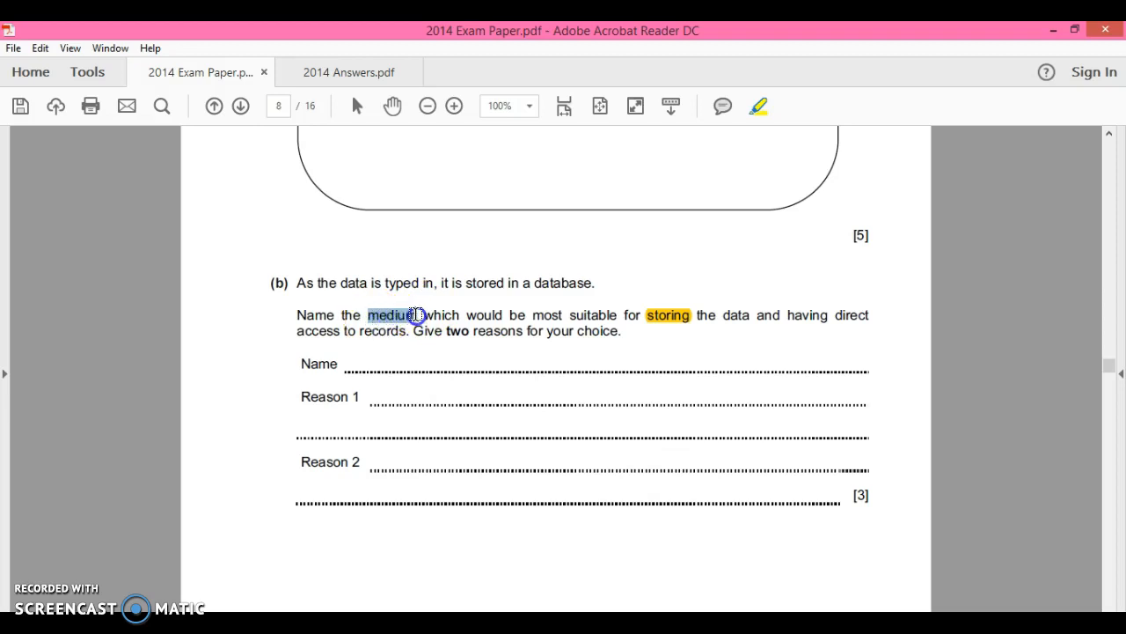
pyautogui.click(392, 315)
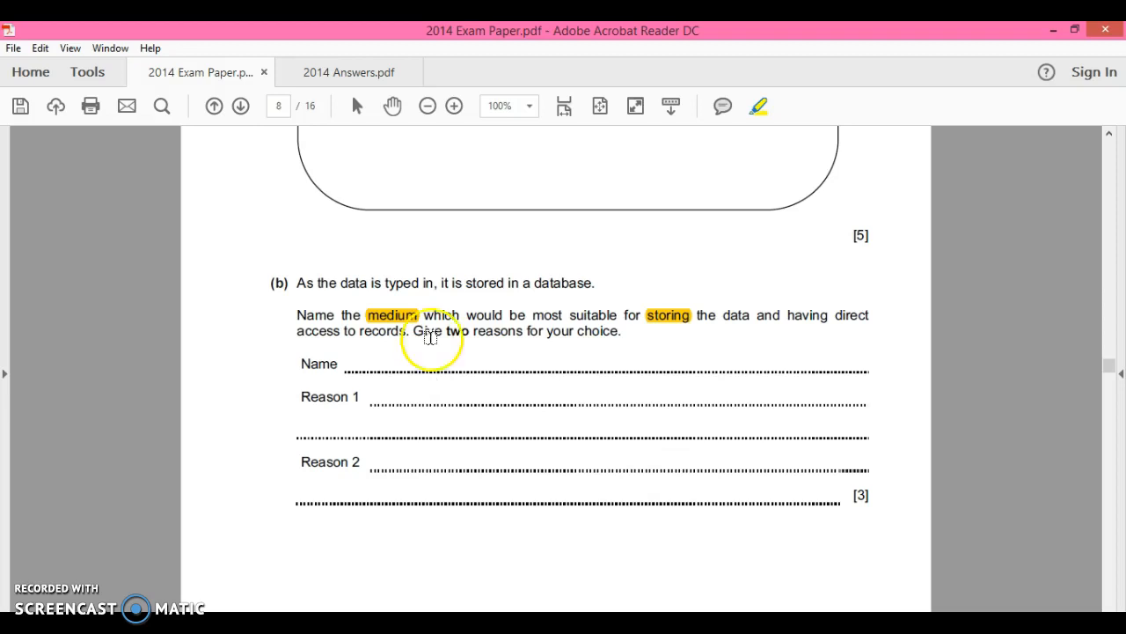
pyautogui.moveTo(356, 106)
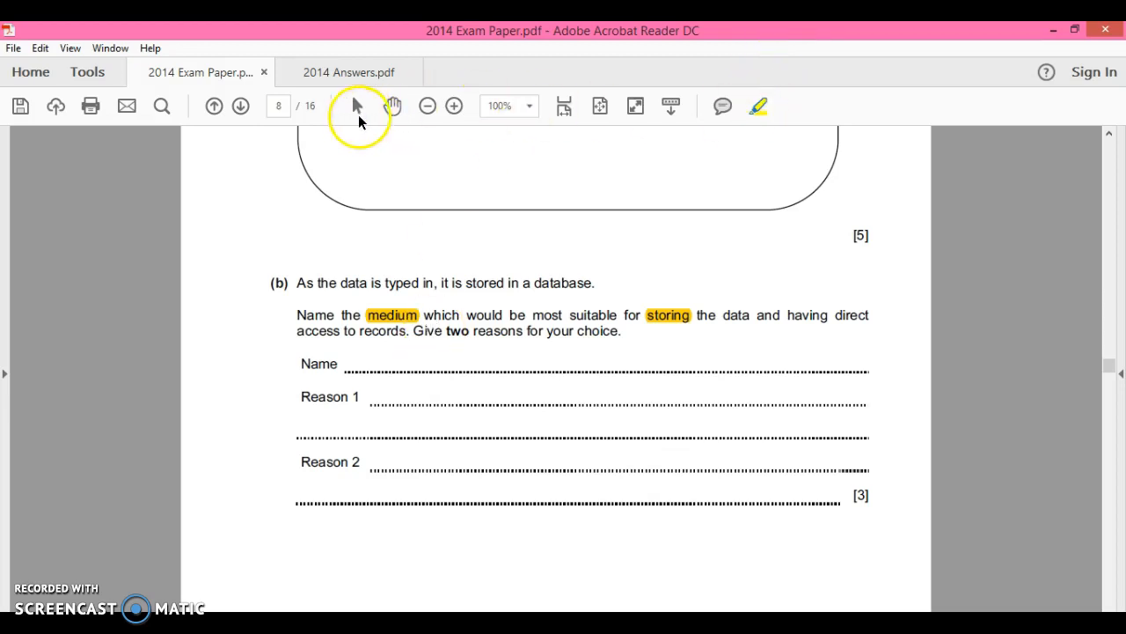
pyautogui.moveTo(354, 106)
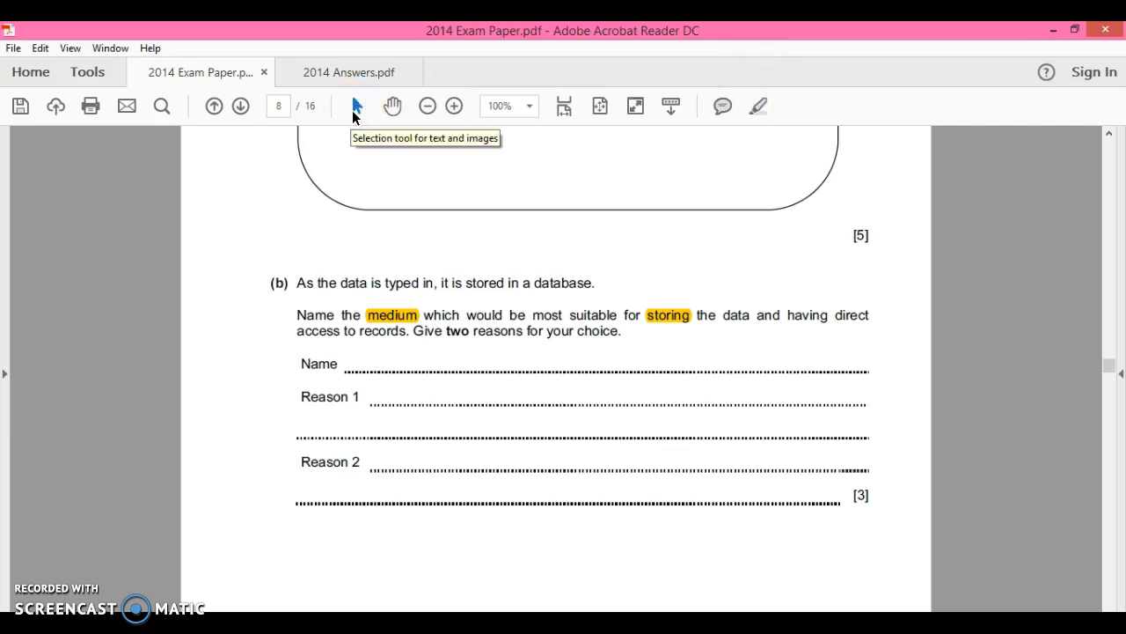